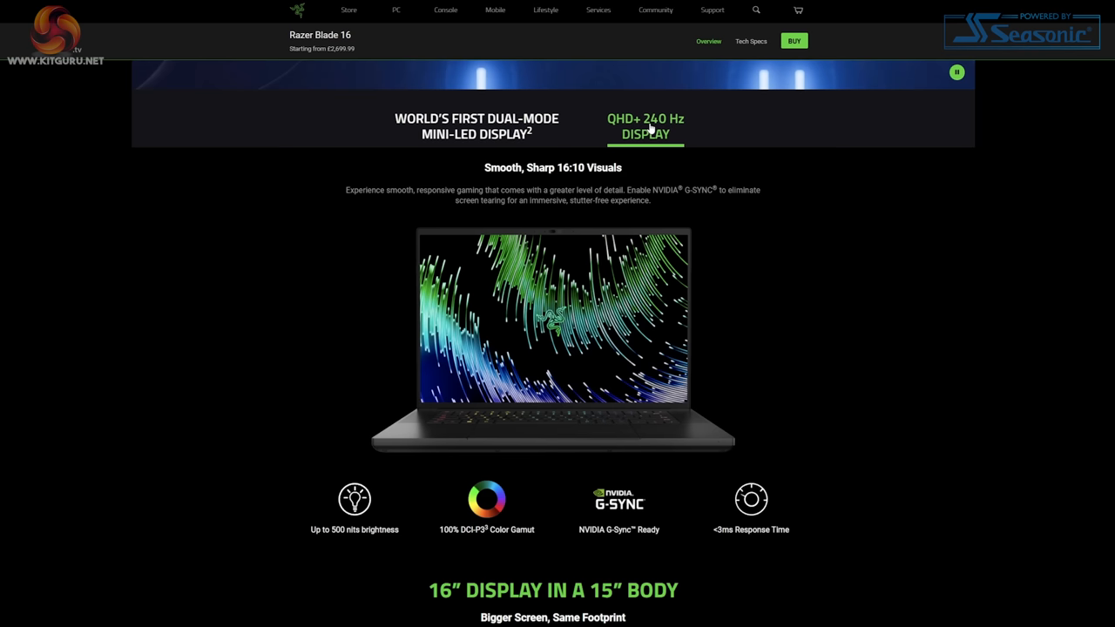
# Compare the dual-mode Mini-LED and QHD+ 240 Hz display details, ending on Mini-LED.
pyautogui.click(478, 126)
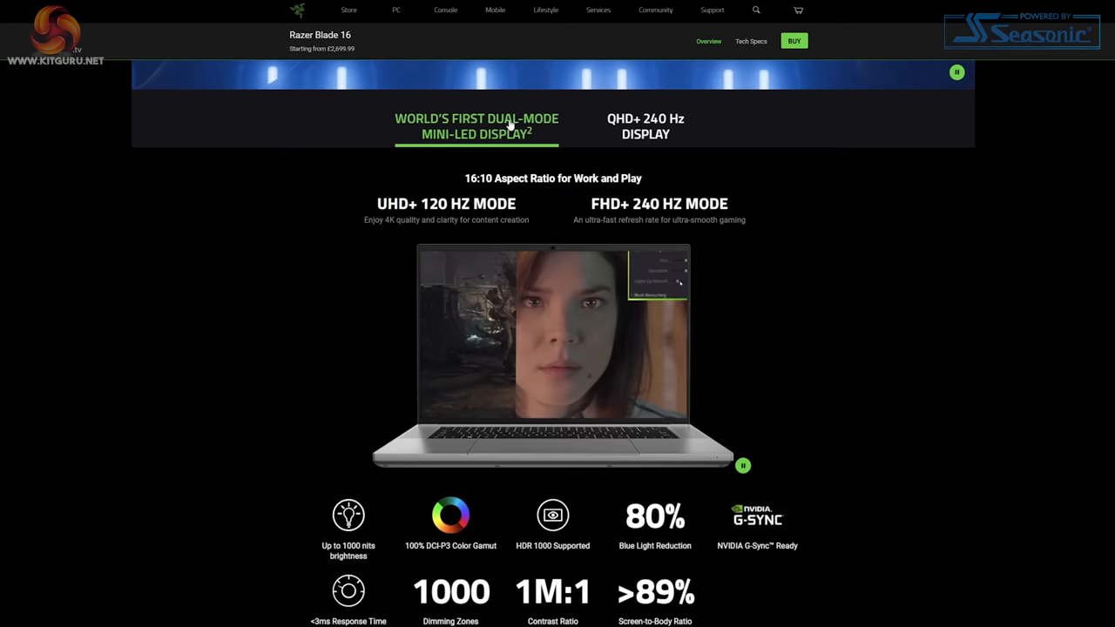
pyautogui.click(644, 126)
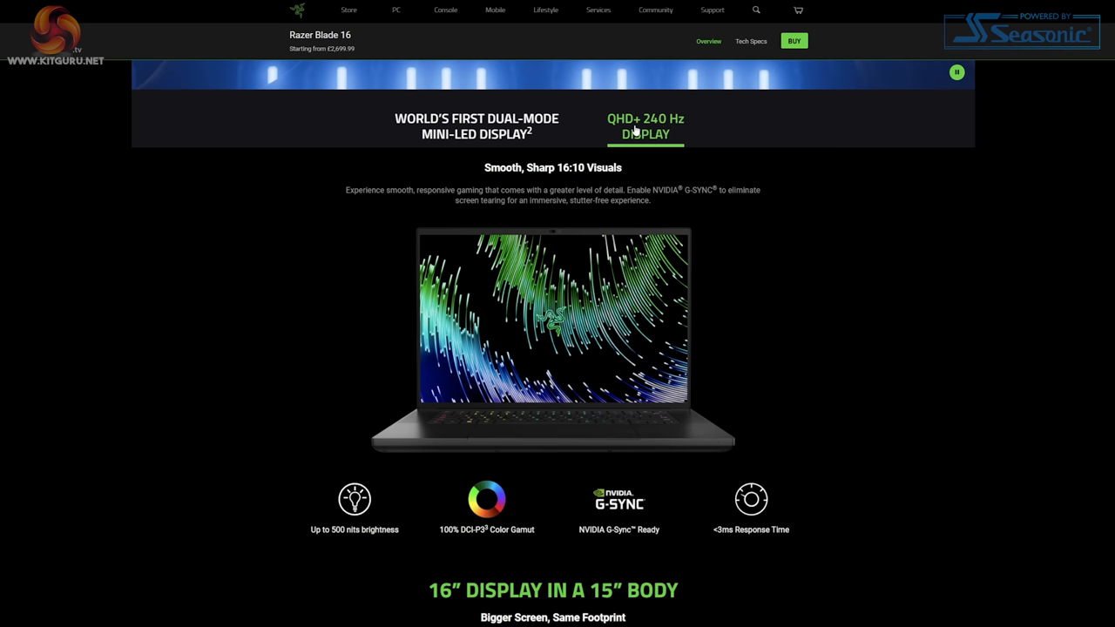
pyautogui.click(477, 126)
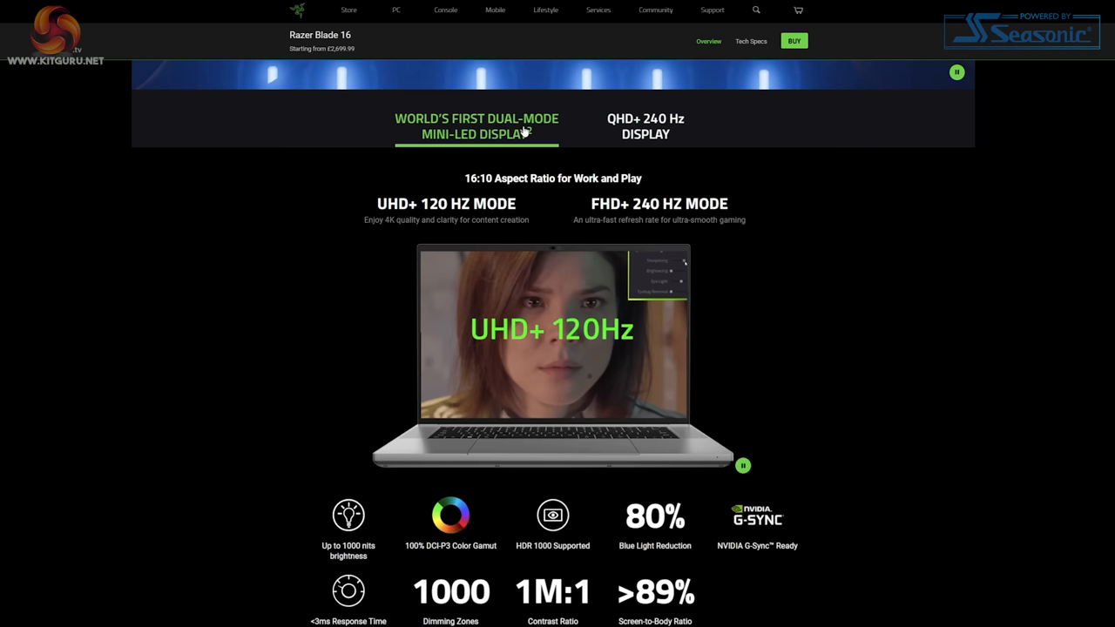
pyautogui.scroll(-3)
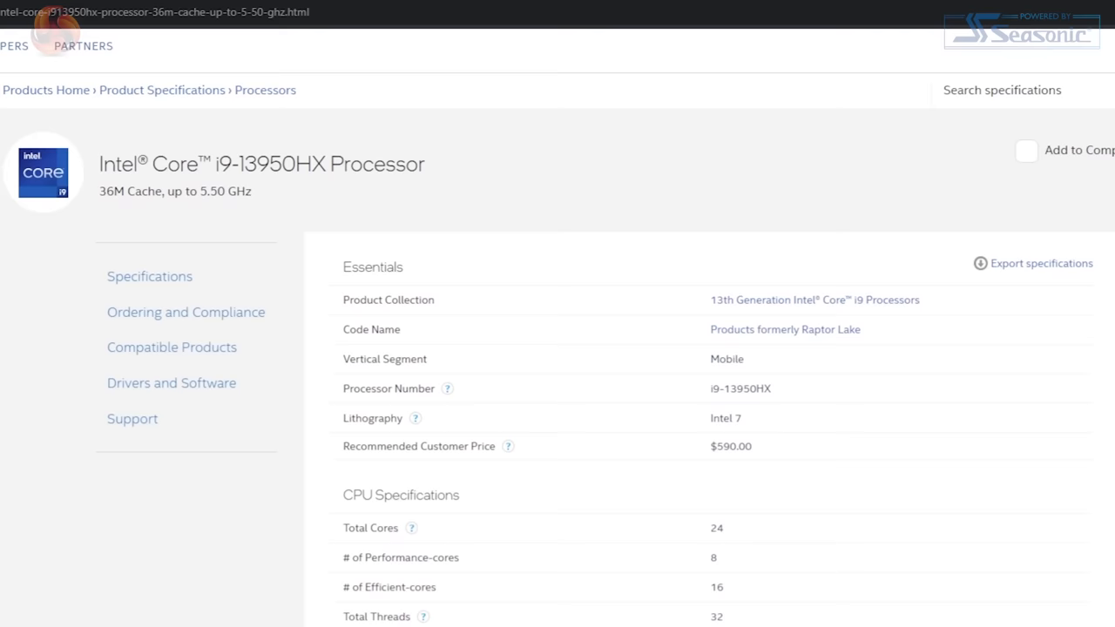
# Scroll through the i9-13950HX Essentials and CPU Specifications (24 cores, 32 threads, 5.50 GHz).
pyautogui.scroll(-3)
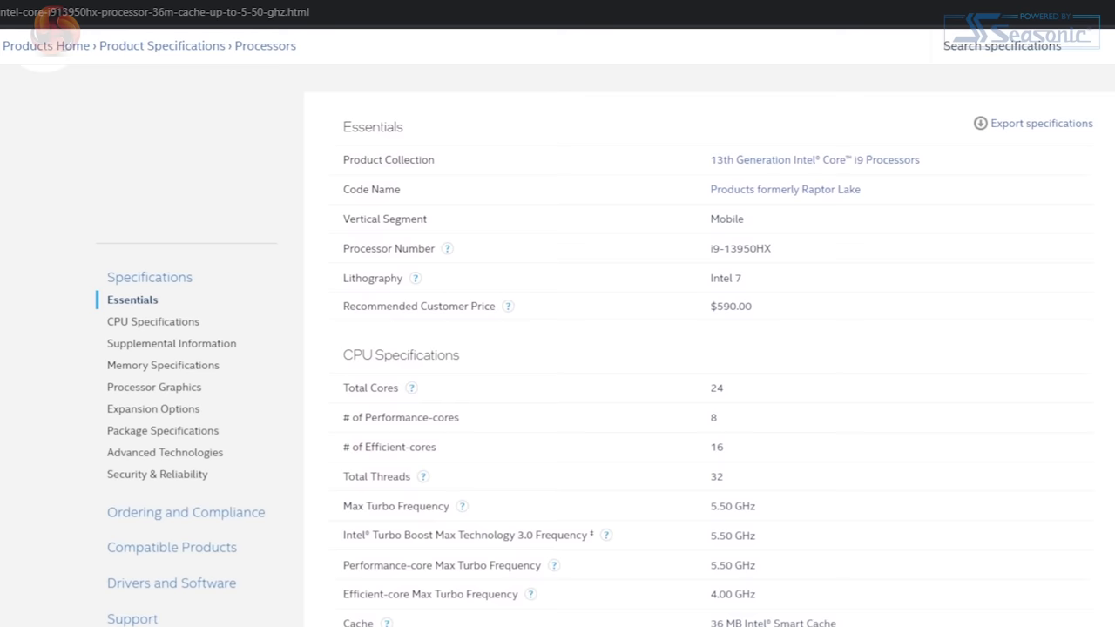
pyautogui.scroll(-3)
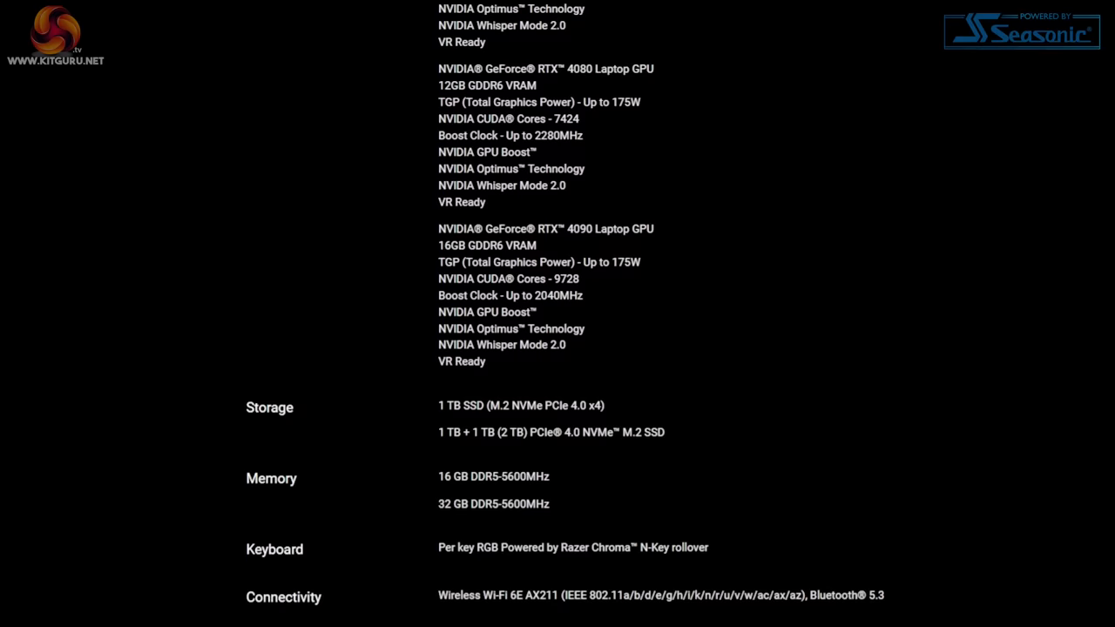
# Scroll down the Razer Blade 16 tech specs to the GPU, storage and memory options.
pyautogui.scroll(-3)
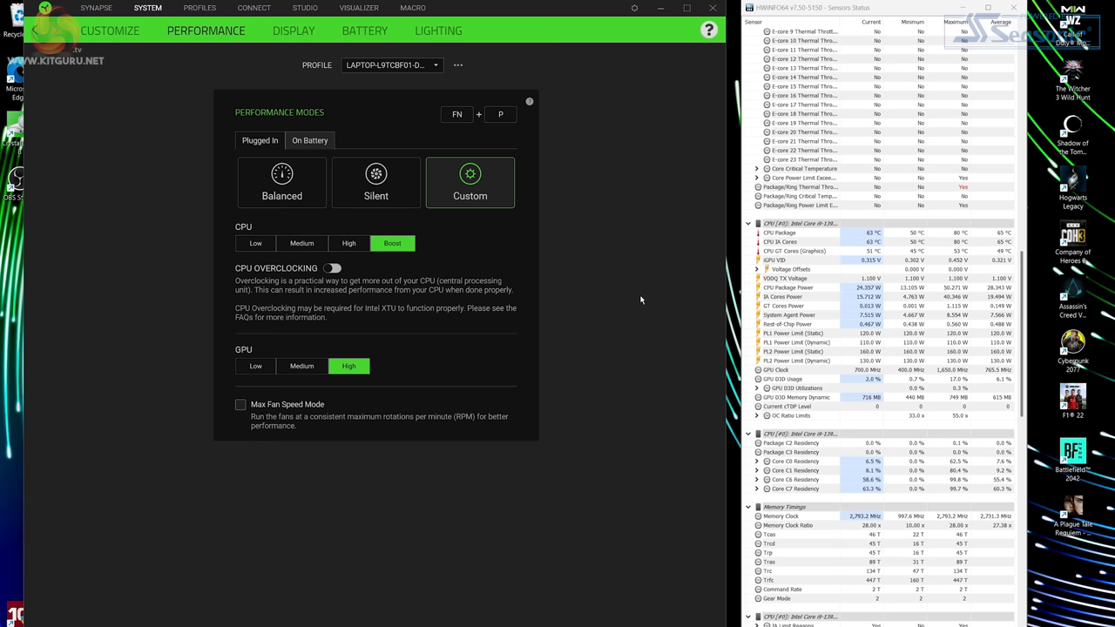
# Select the Balanced performance mode under Plugged In, dropping dynamic power limits to 55 W.
pyautogui.click(281, 182)
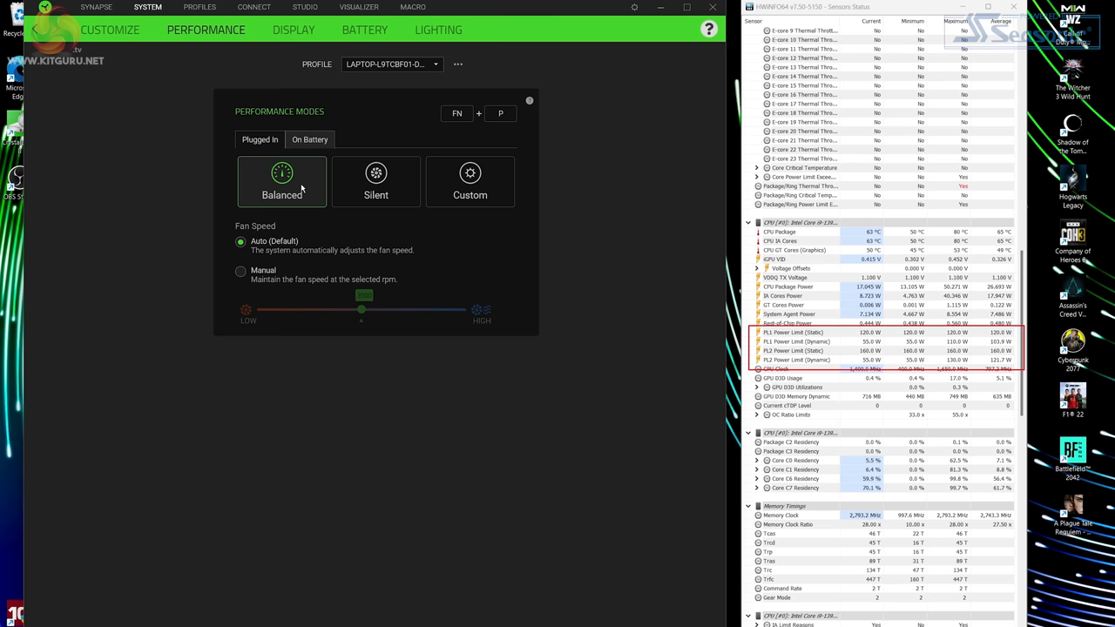
# Select the Custom performance mode under Plugged In, restoring 110/130 W power limits.
pyautogui.click(469, 181)
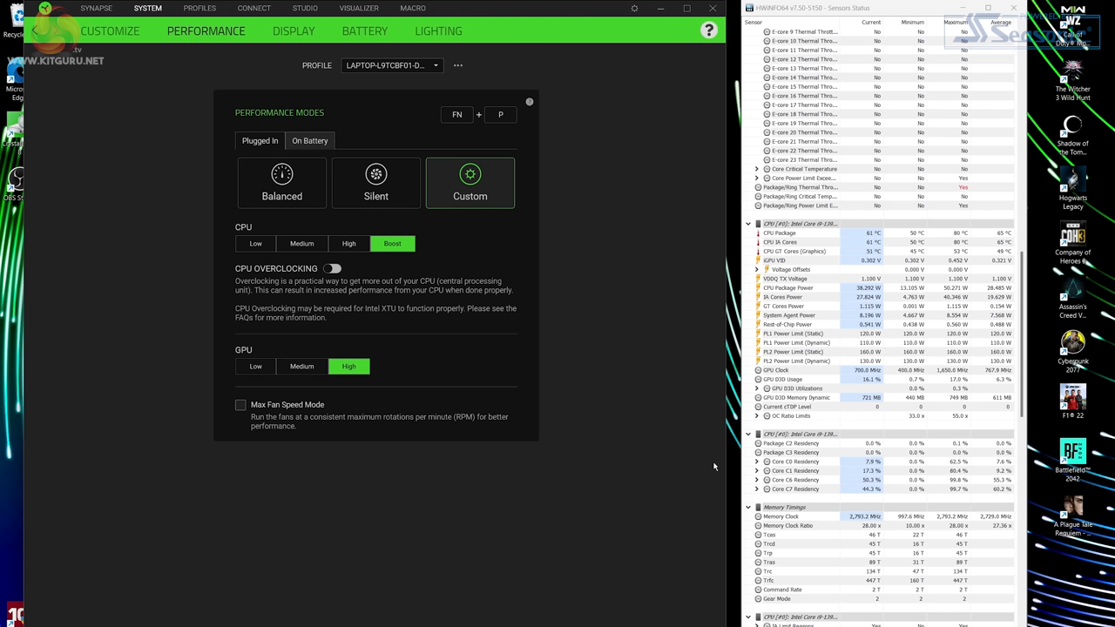